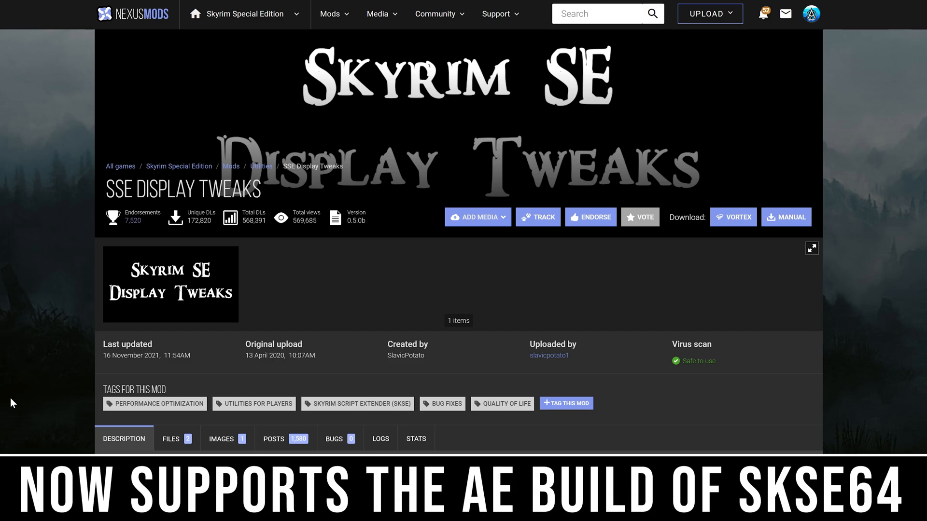
Step: Show the Files list on the SSE Display Tweaks Nexus Mods page
scroll(down, 3)
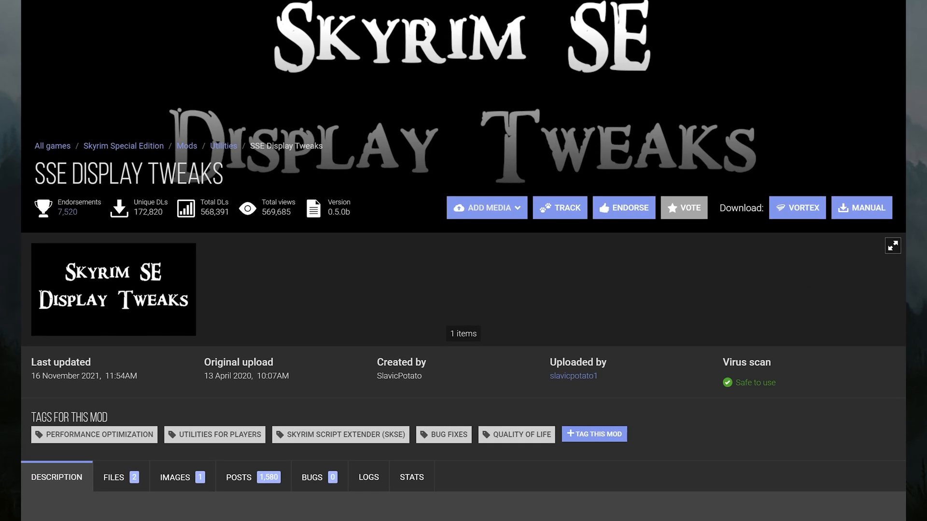
scroll(down, 3)
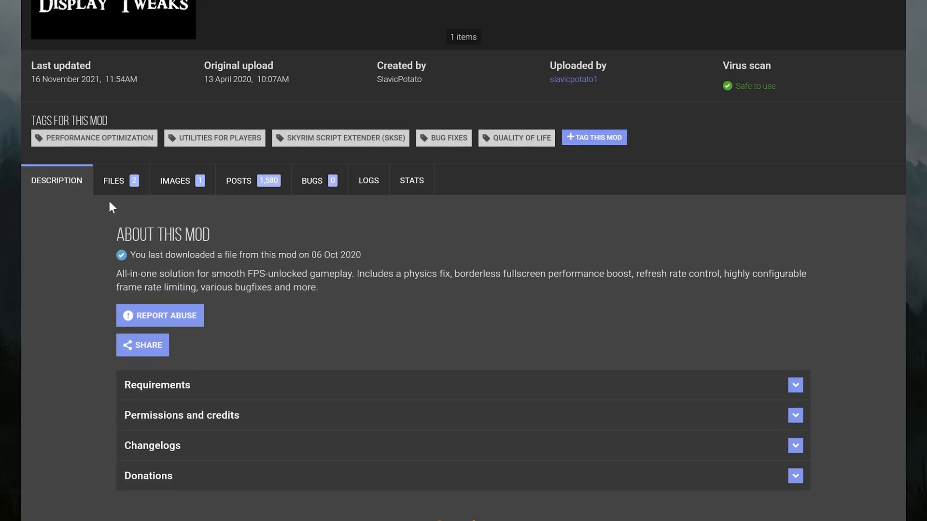
click(113, 180)
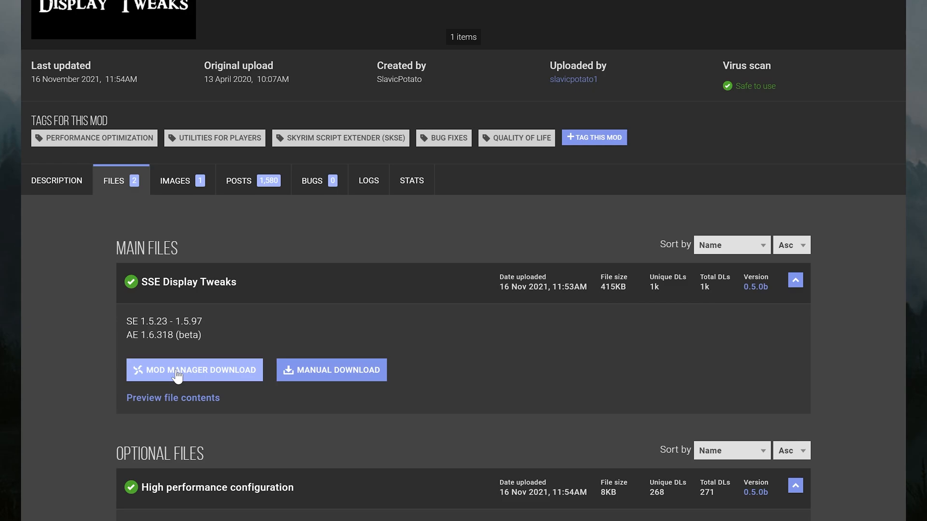
Step: Start a Mod Manager Download of the SSE Display Tweaks main file
click(195, 371)
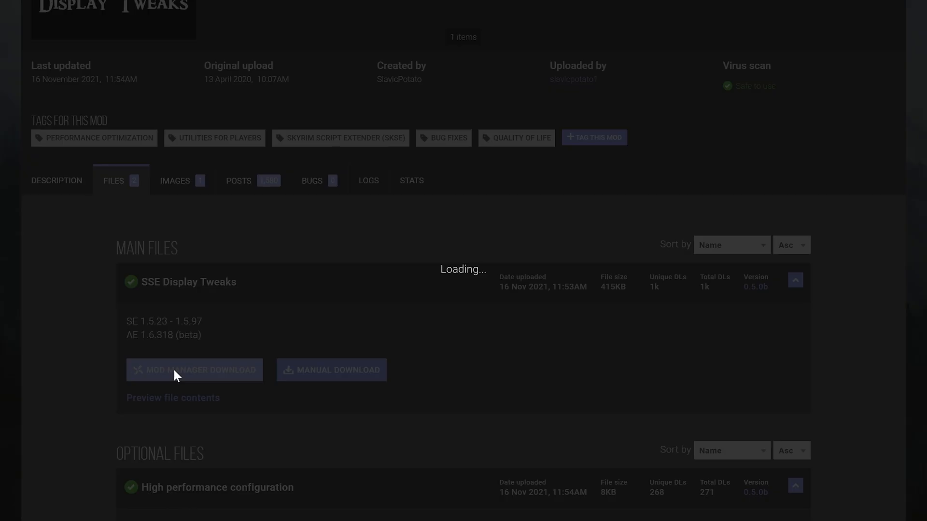
click(194, 370)
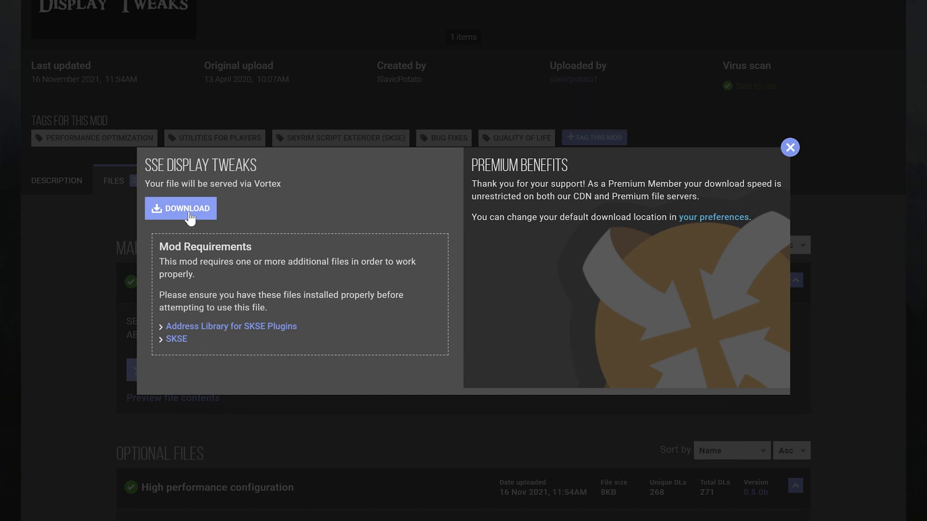
click(184, 209)
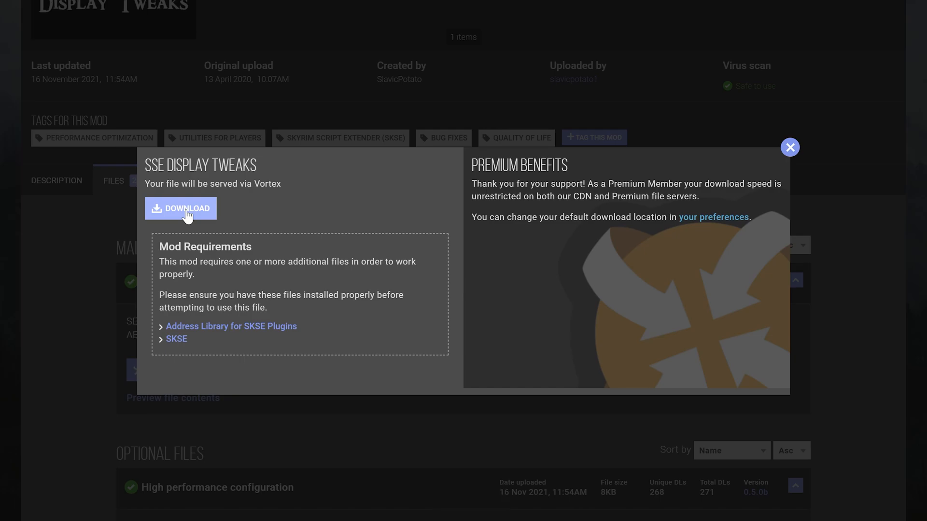
Step: Install the downloaded SSE Display Tweaks archive via Manual install, adding it unchecked to the mod list
click(180, 209)
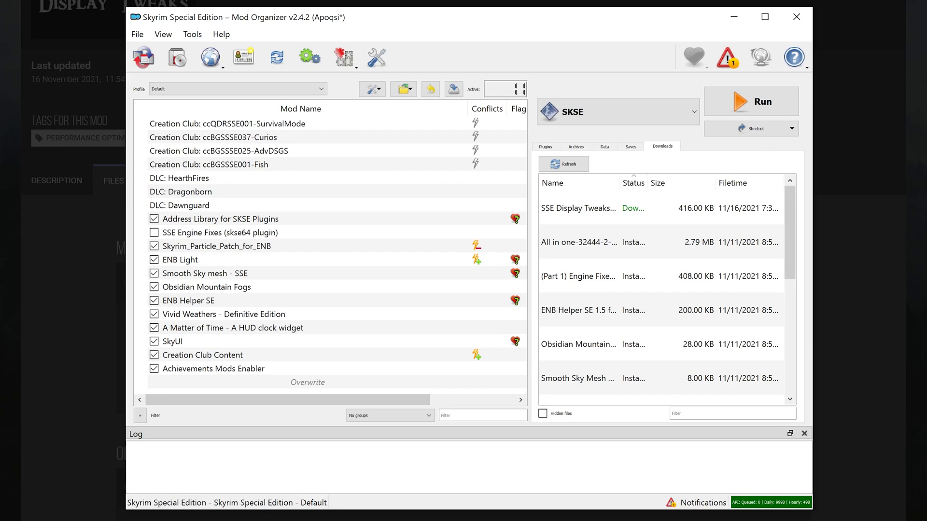
click(591, 216)
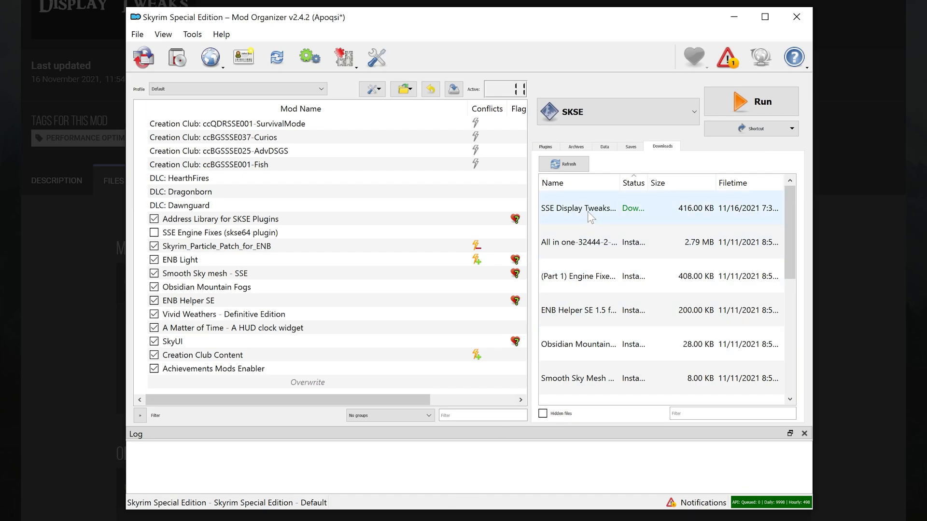
mouse_move(591, 216)
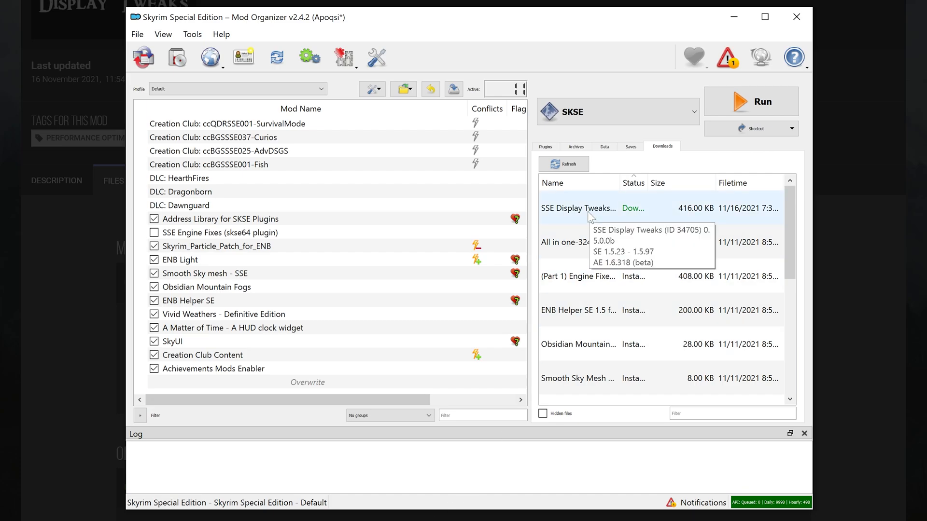
double_click(597, 208)
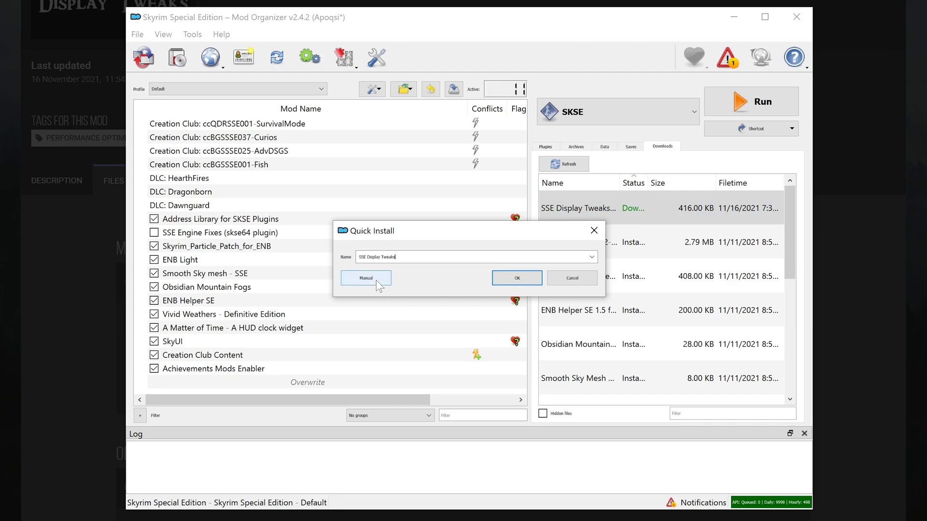
click(366, 278)
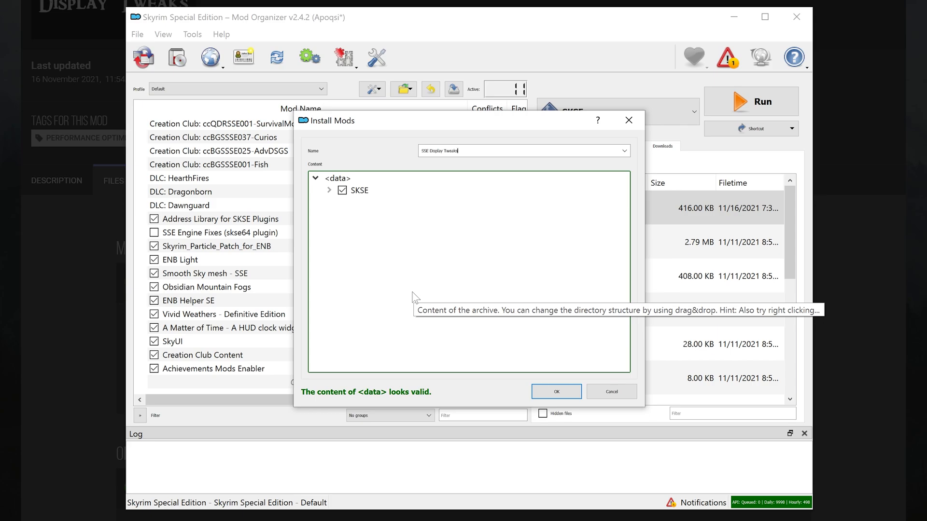
mouse_move(419, 406)
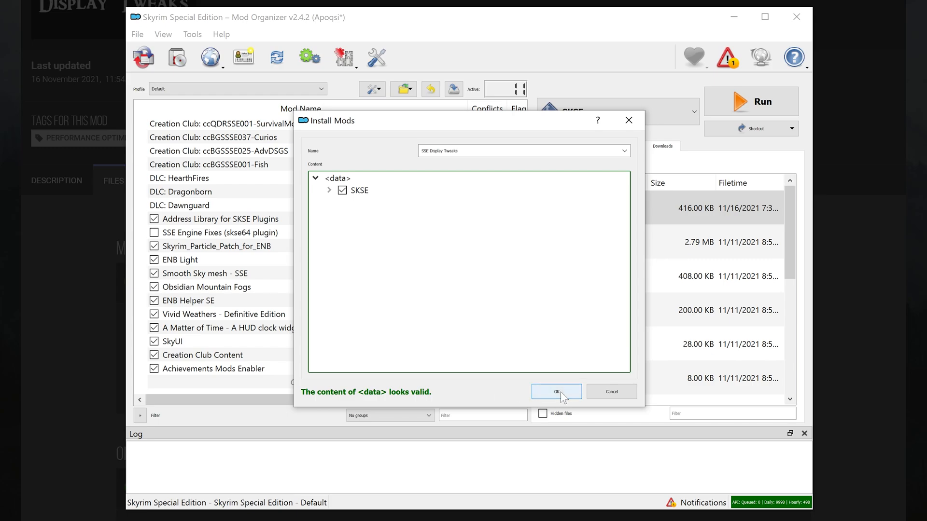
click(556, 392)
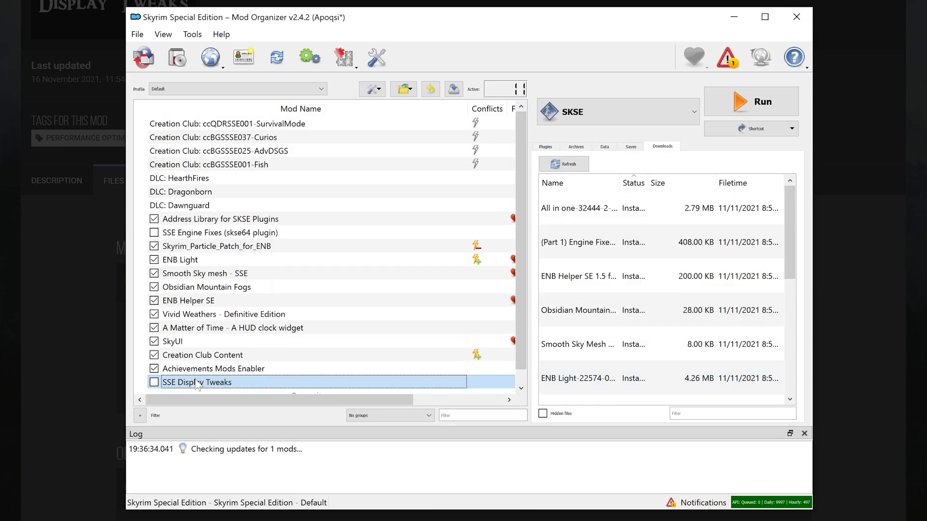
Step: Tick SSE Display Tweaks active (12 mods enabled) and bring up its information window
click(154, 382)
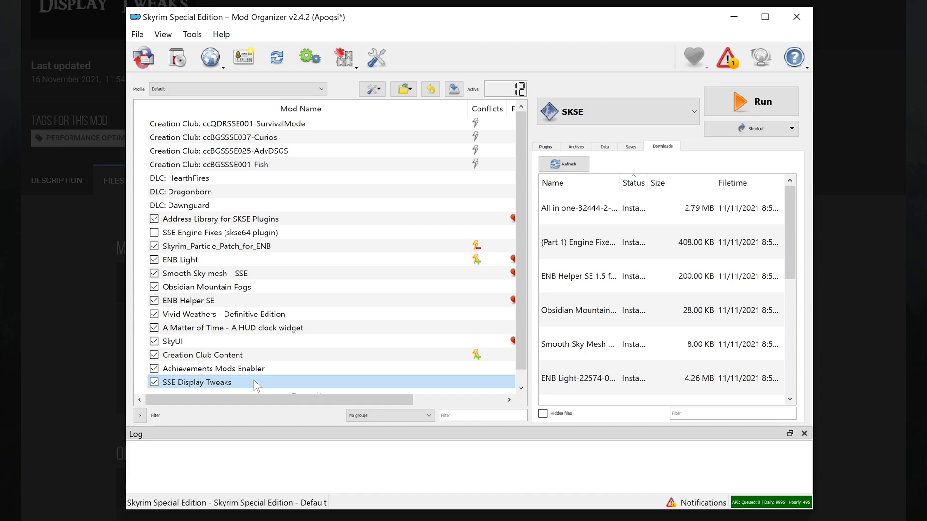
double_click(197, 382)
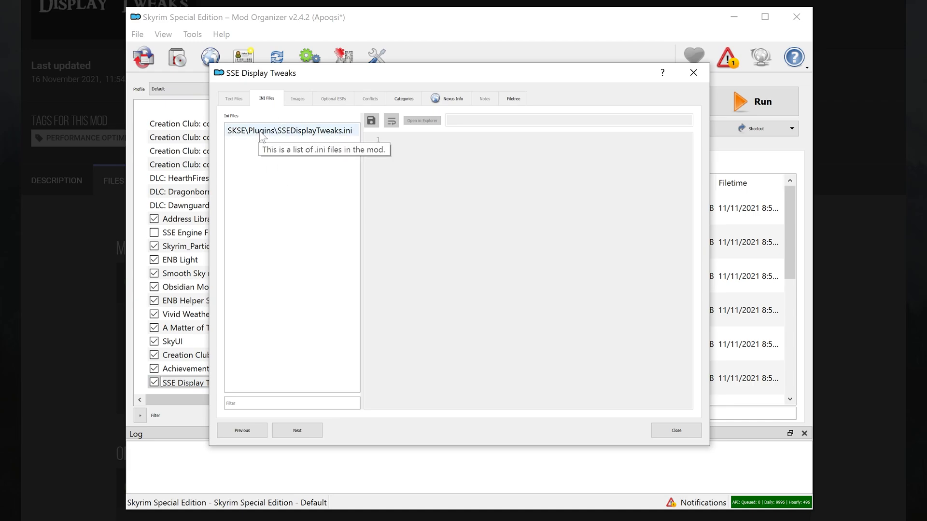
Step: Review SSEDisplayTweaks.ini in the INI Files view, then launch Skyrim through SKSE
click(293, 130)
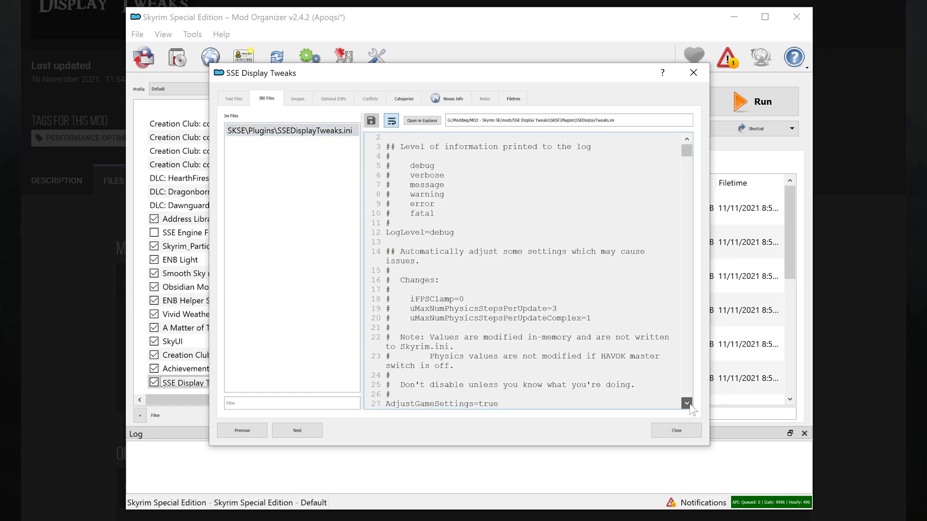
scroll(down, 3)
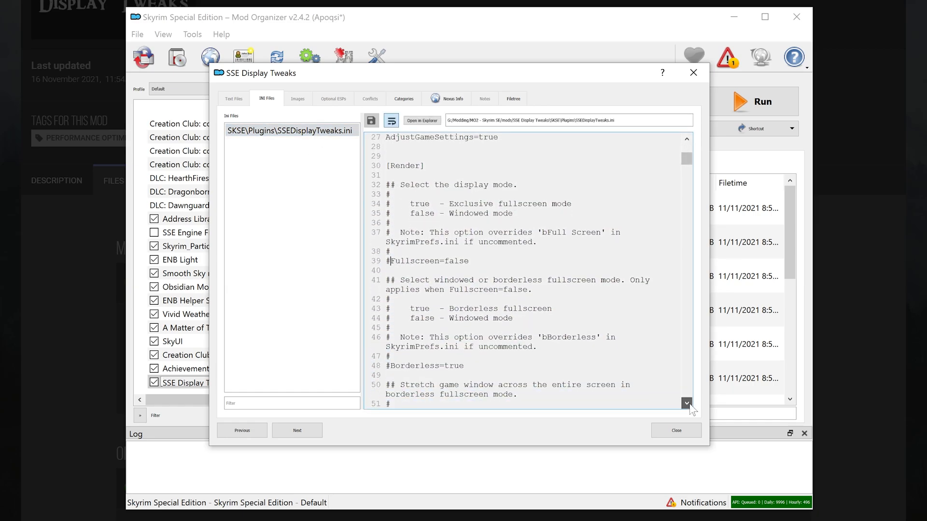
scroll(down, 3)
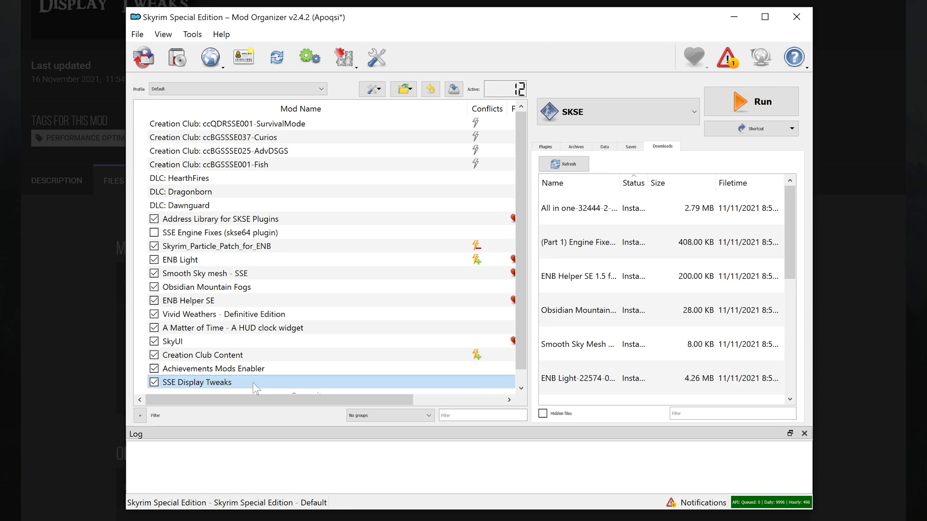
mouse_move(255, 388)
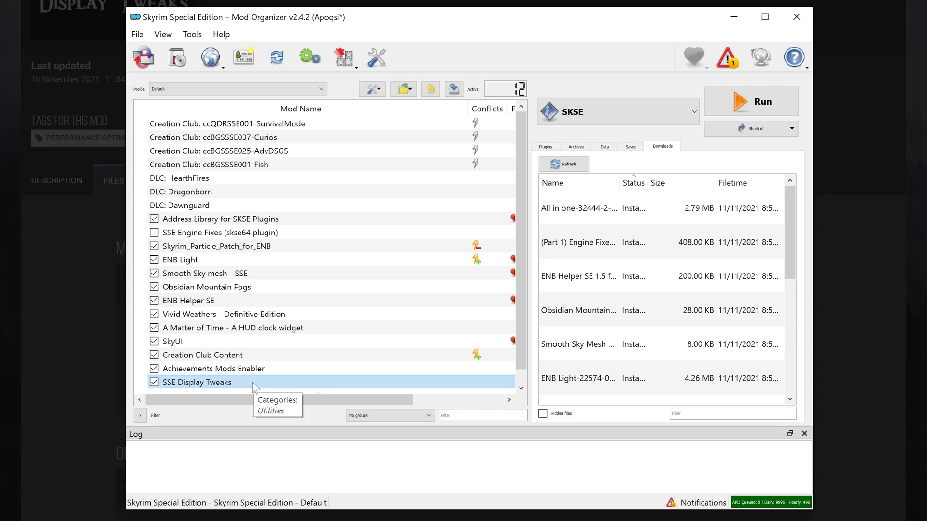
mouse_move(752, 104)
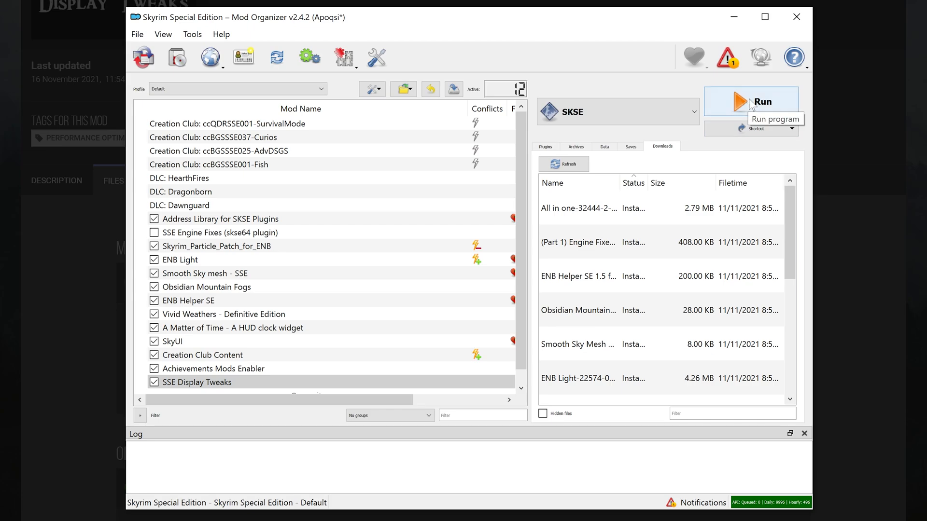
click(751, 101)
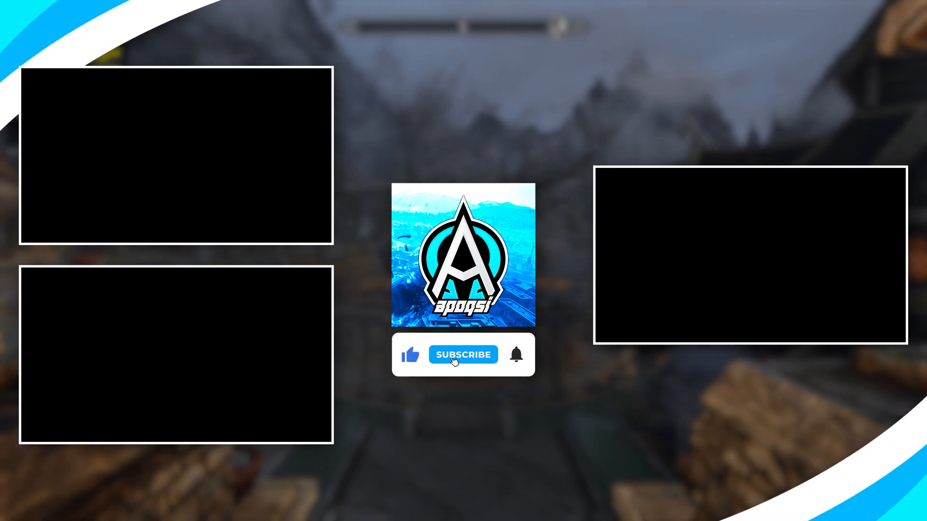
click(464, 355)
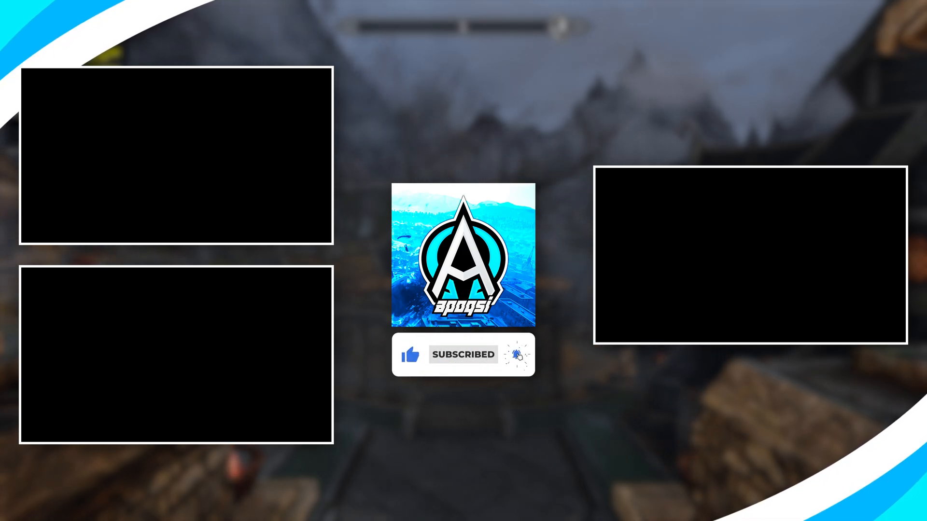